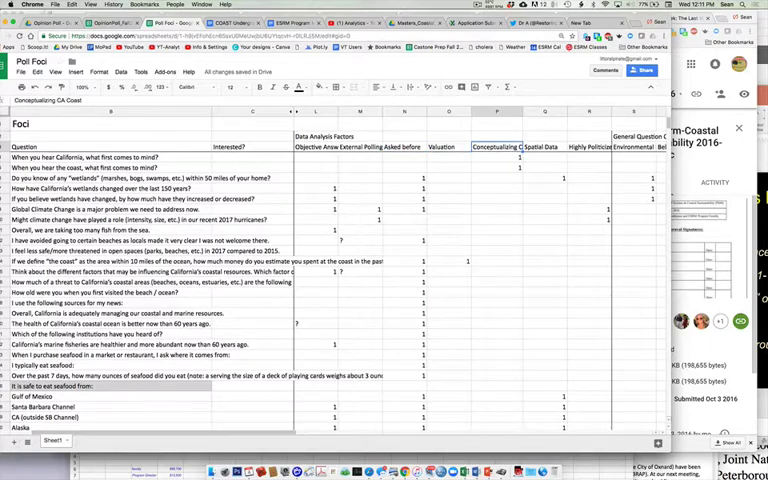
{"action": "scroll", "scroll_direction": "right", "scroll_amount": 3}
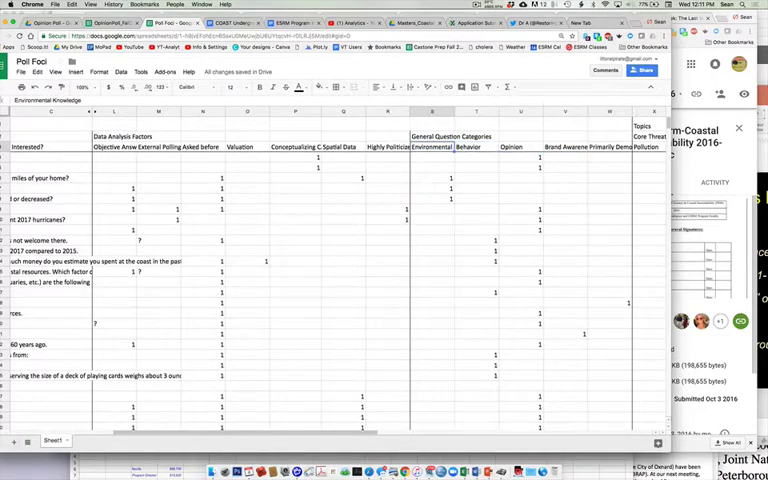
{"action": "scroll", "scroll_direction": "right", "scroll_amount": 3}
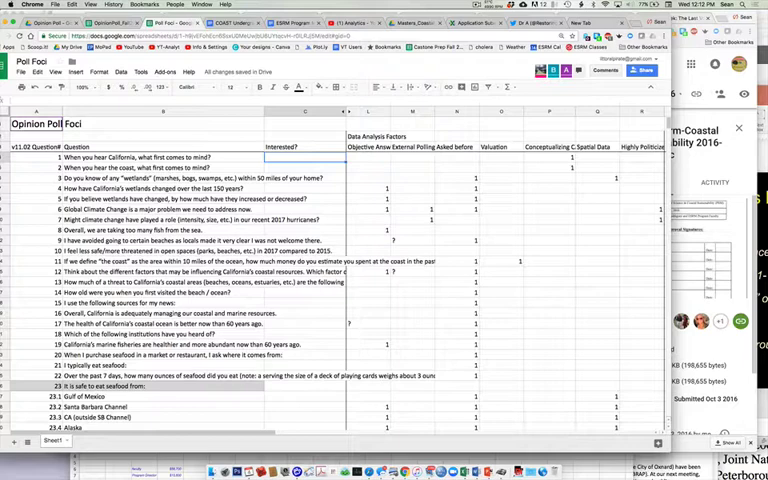
{"action": "scroll", "scroll_direction": "right", "scroll_amount": 3}
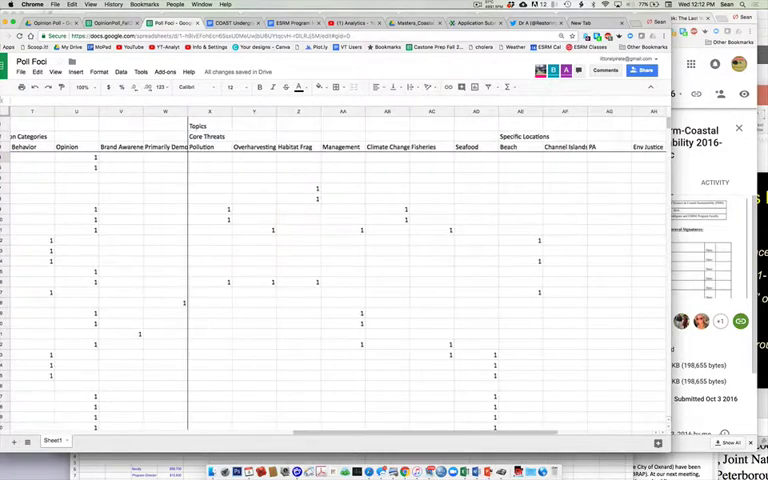
{"action": "scroll", "scroll_direction": "right", "scroll_amount": 3}
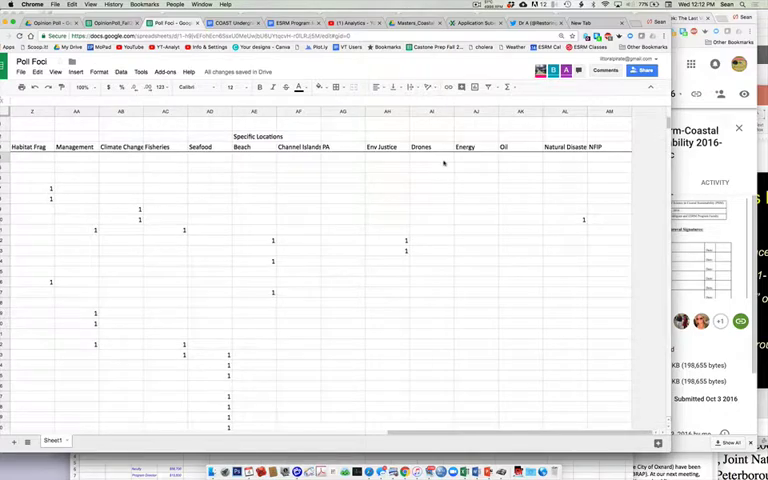
{"action": "scroll", "scroll_direction": "left", "scroll_amount": 3}
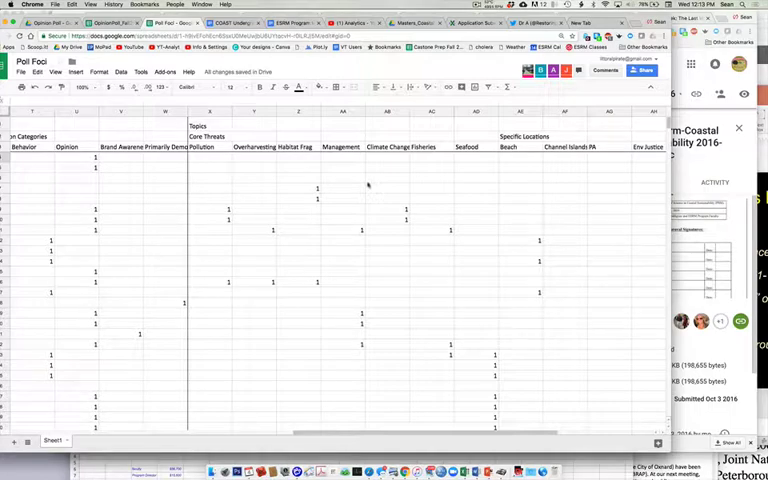
{"action": "scroll", "scroll_direction": "left", "scroll_amount": 3}
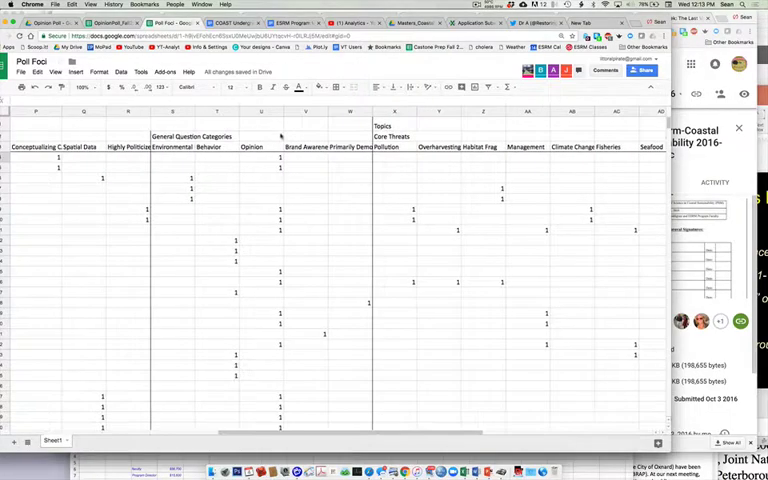